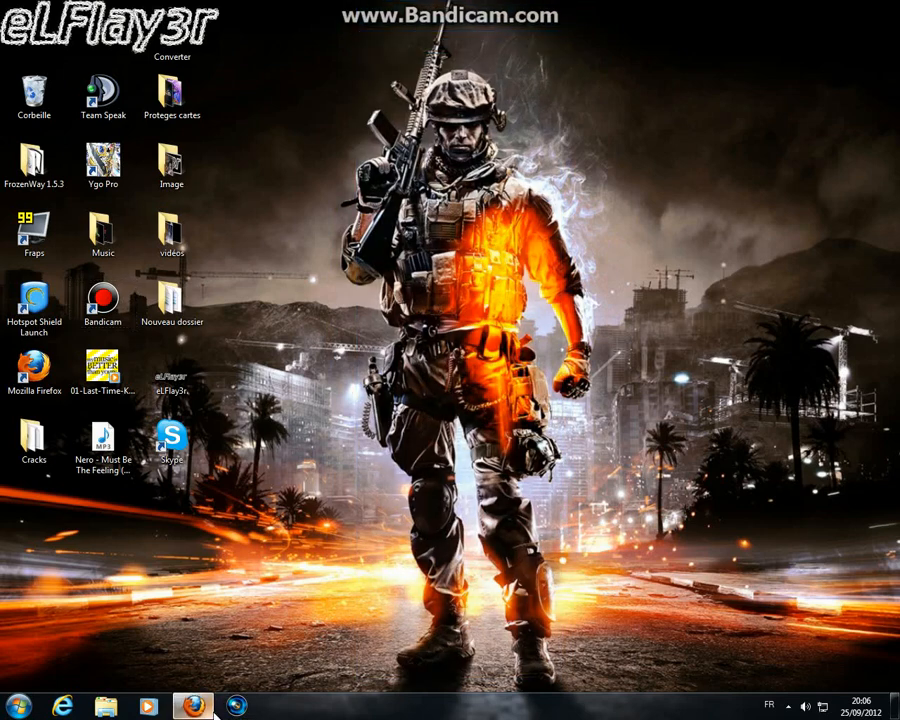
# Launch Firefox and search for 'proxifier' to reach the proxifier.com homepage
pyautogui.click(193, 707)
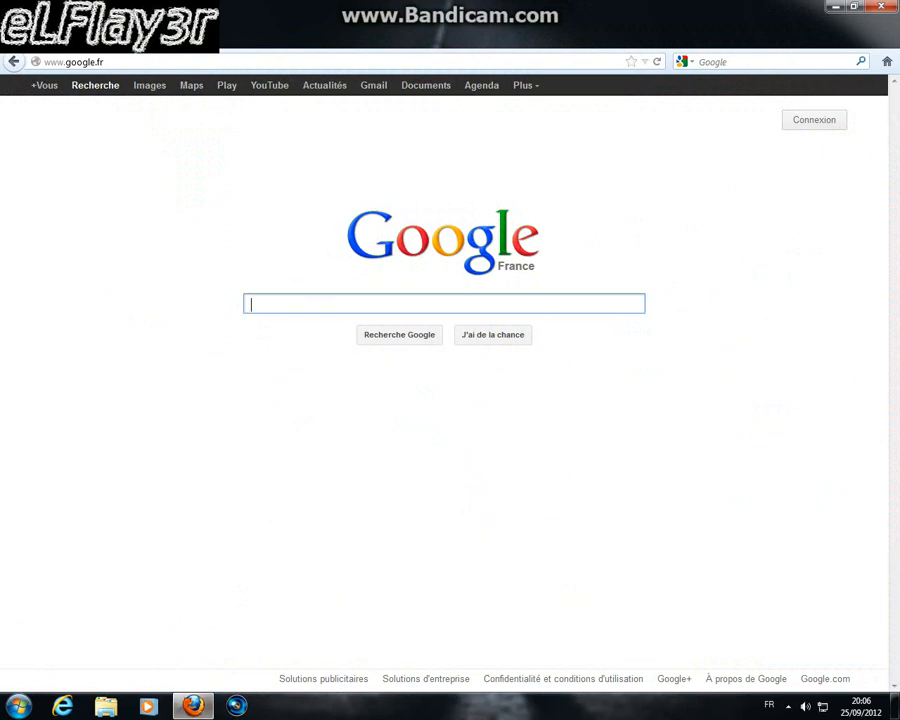
pyautogui.write('proxifier.com')
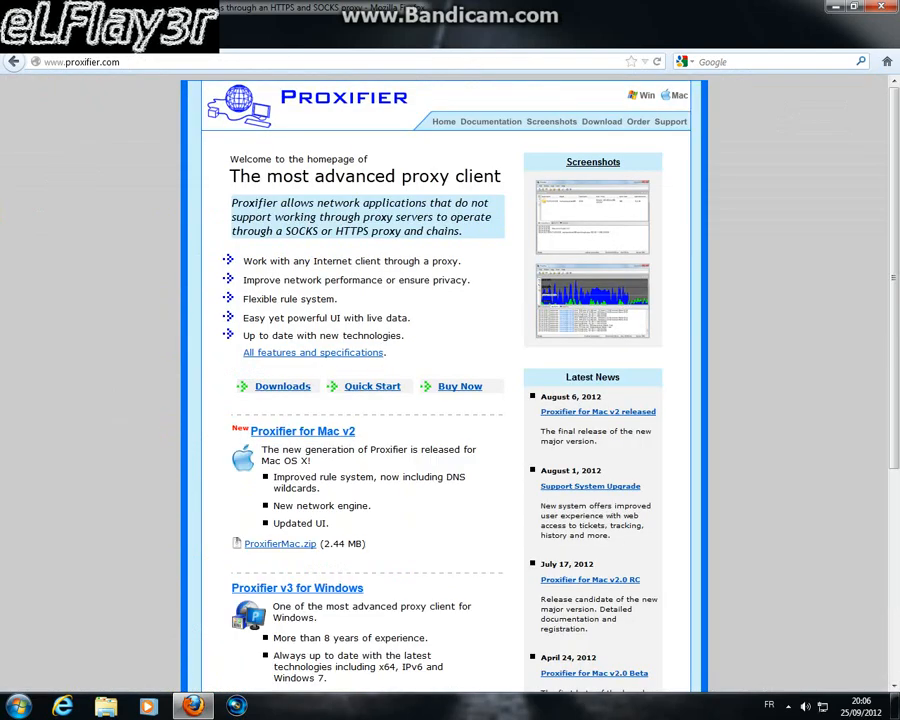
pyautogui.moveTo(585, 140)
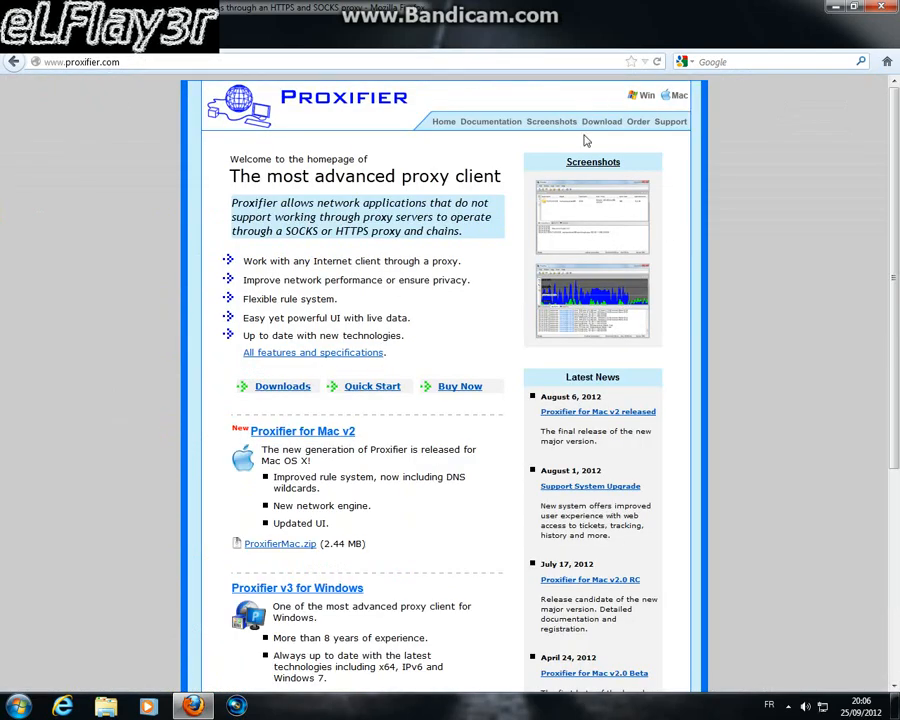
# Download the Standard Edition ProxifierSetup.exe installer and launch its setup wizard
pyautogui.click(601, 121)
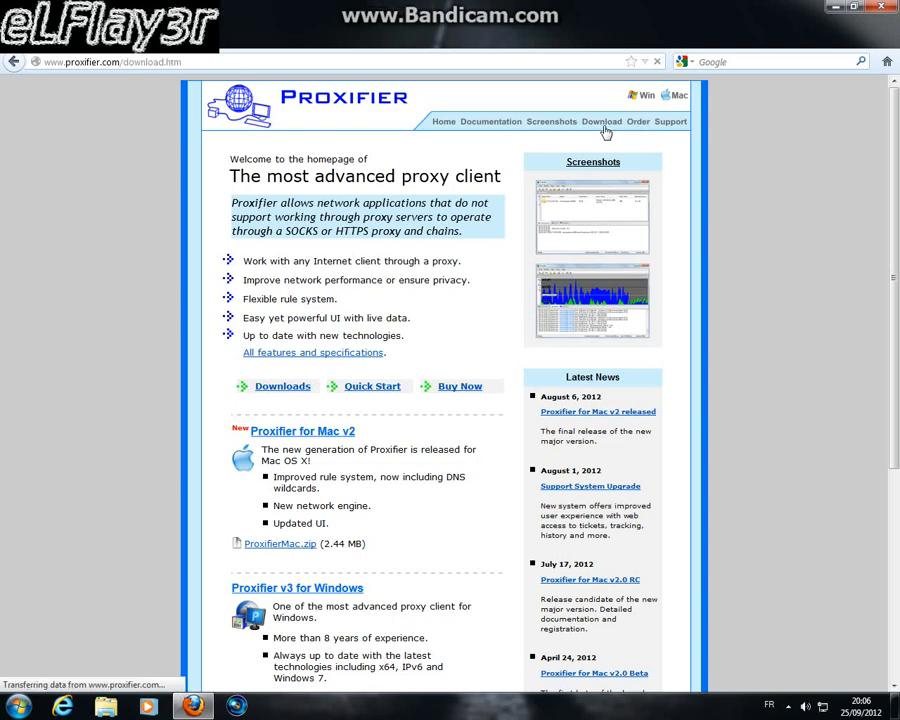
pyautogui.click(601, 121)
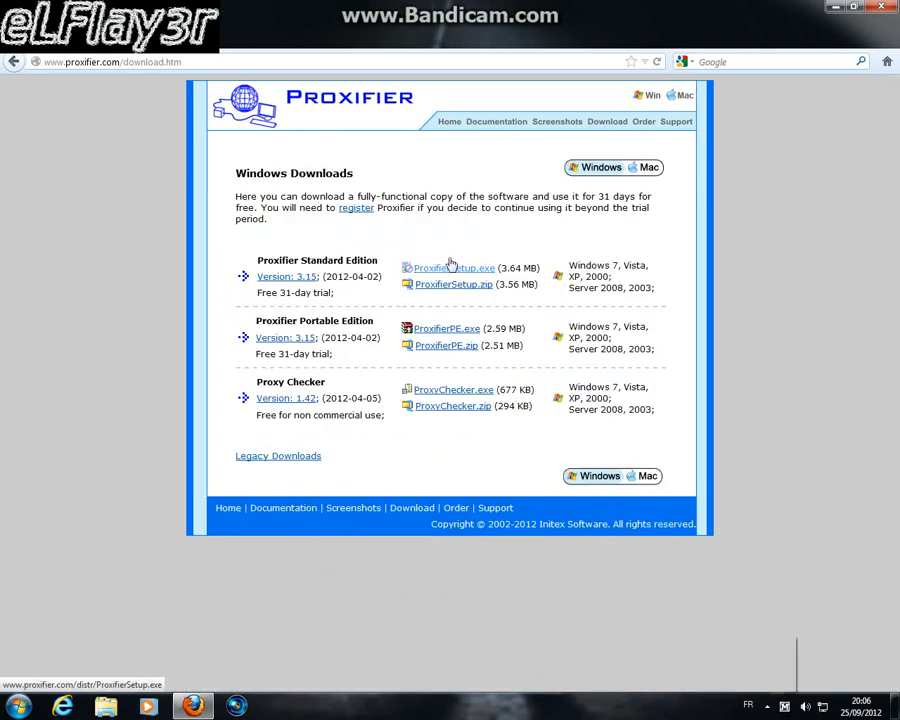
pyautogui.click(453, 267)
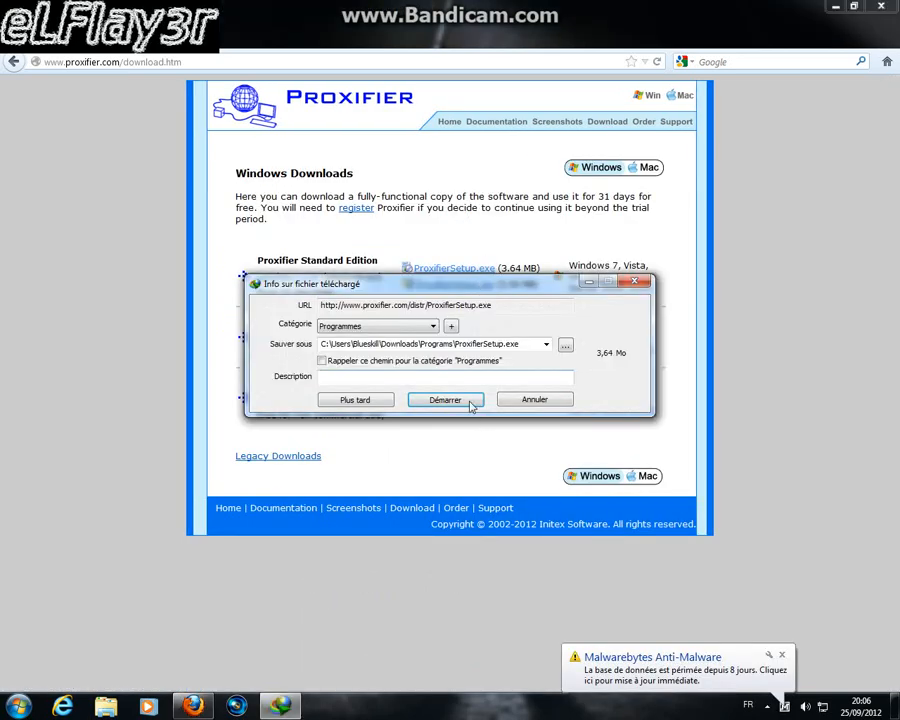
pyautogui.click(444, 399)
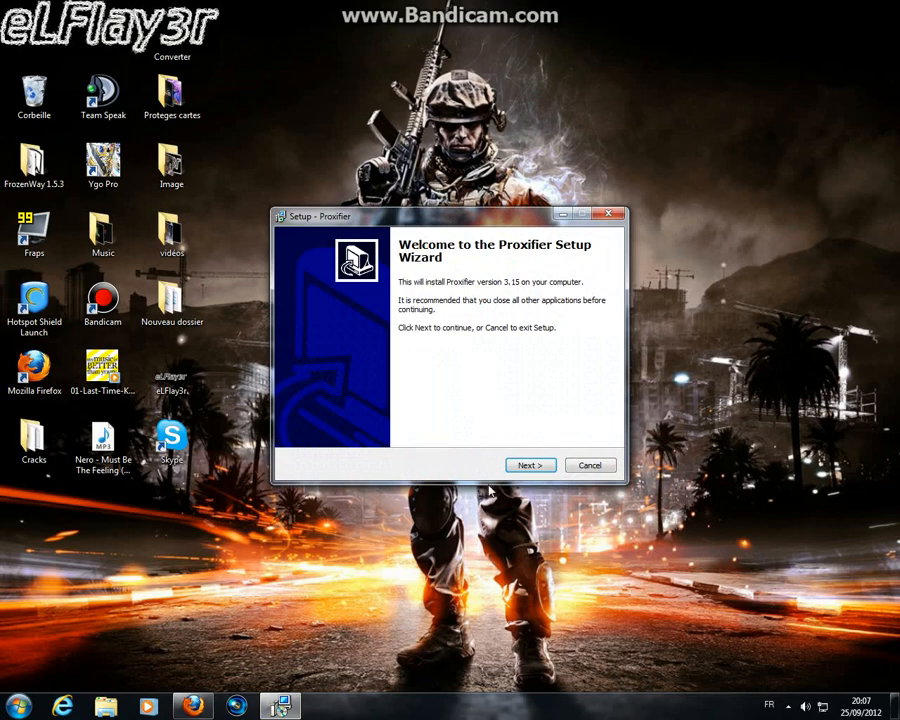
# Accept the license, keep C:\Program Files\Proxifier, add a desktop icon, and start installing
pyautogui.click(530, 464)
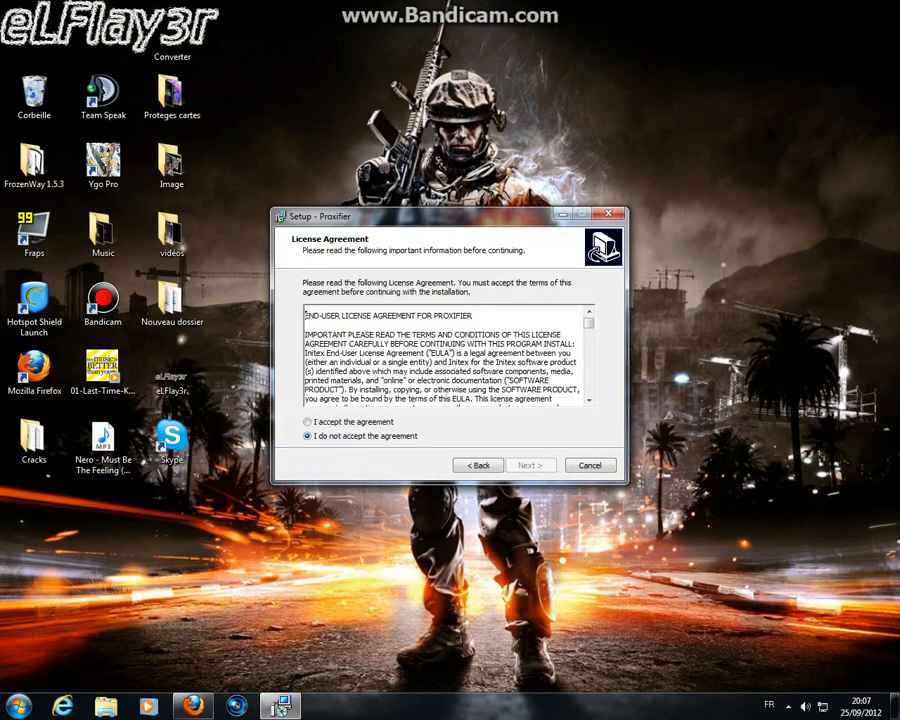
pyautogui.click(530, 465)
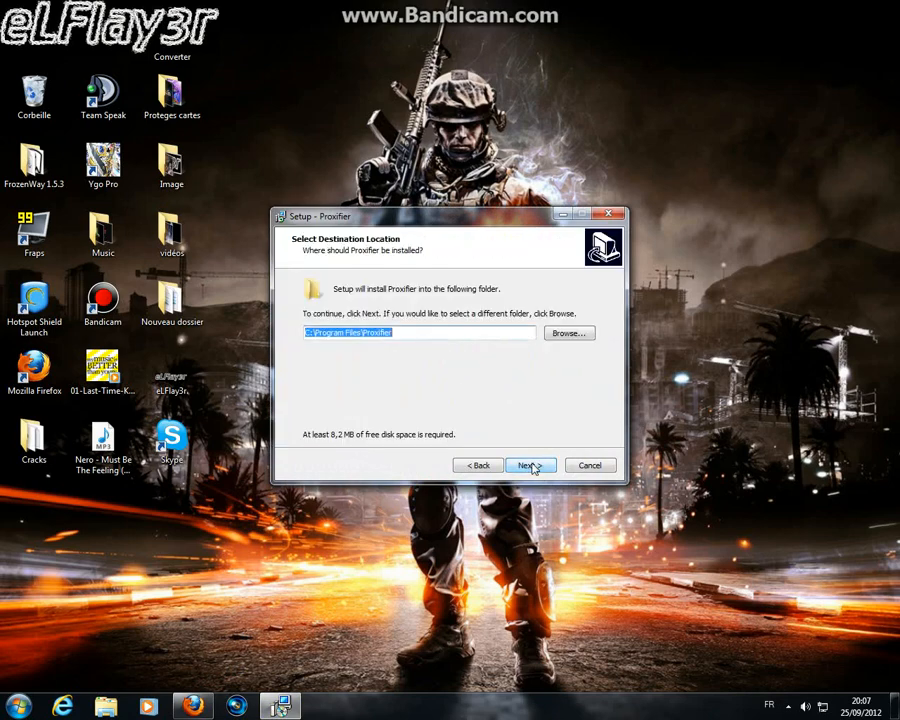
pyautogui.click(530, 465)
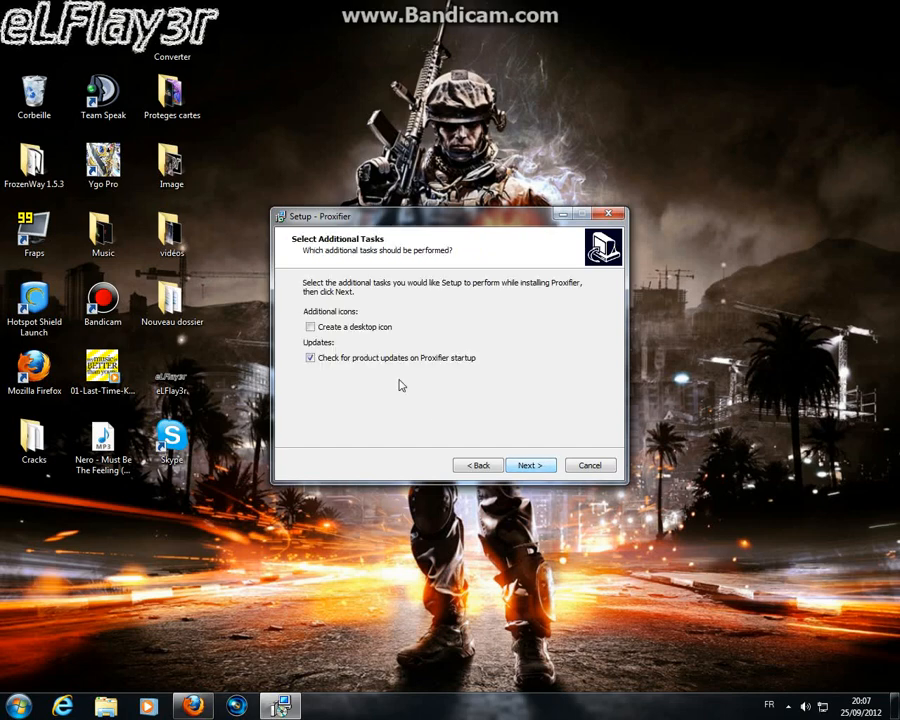
pyautogui.click(310, 327)
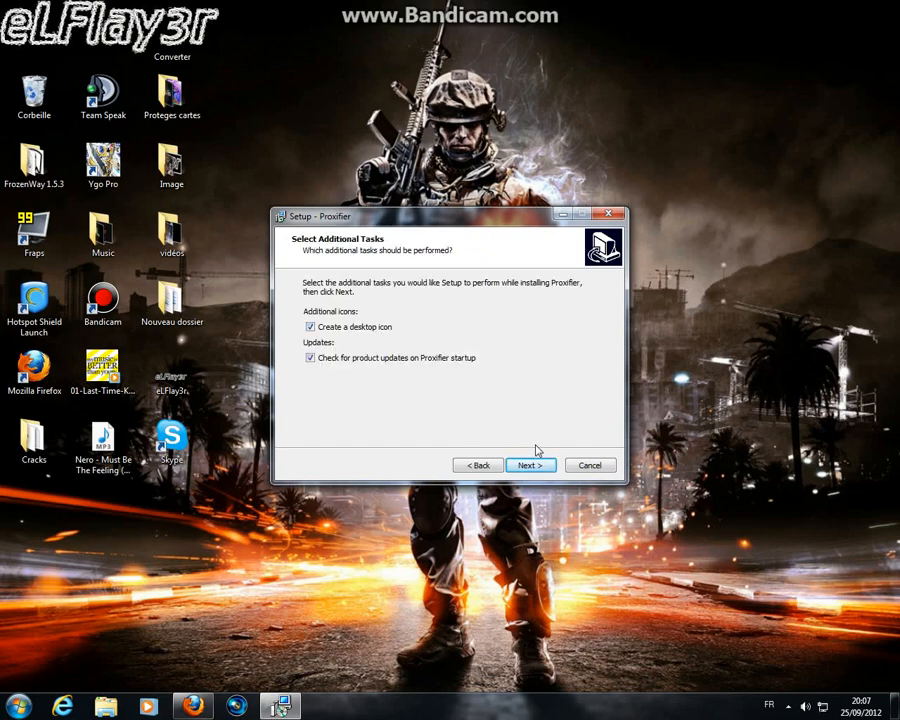
pyautogui.click(530, 465)
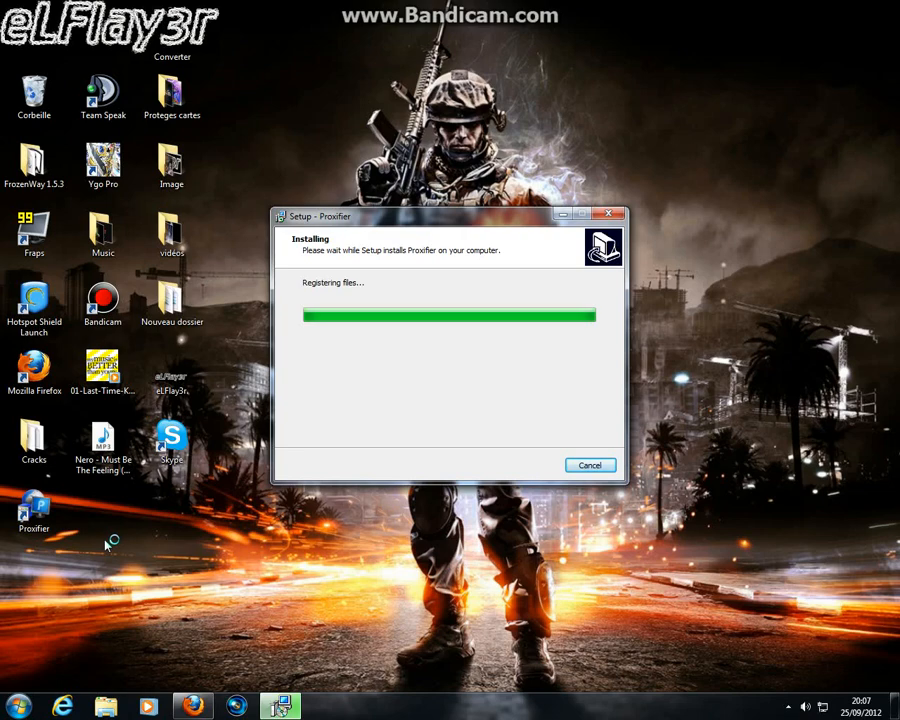
pyautogui.moveTo(571, 477)
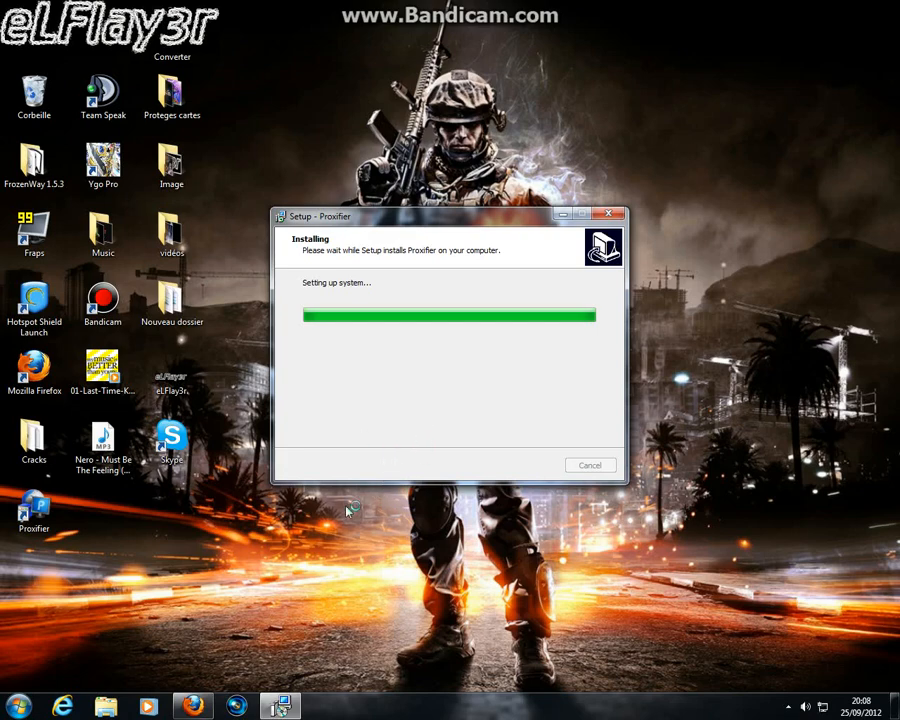
pyautogui.moveTo(265, 483)
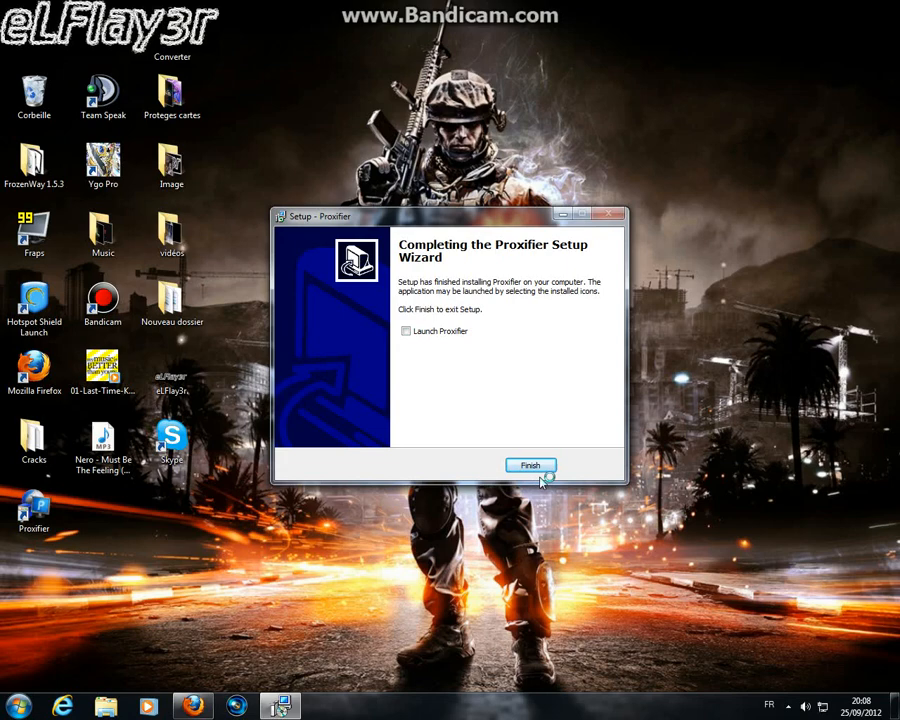
# Finish the setup wizard and continue the Proxifier trial evaluation
pyautogui.click(530, 465)
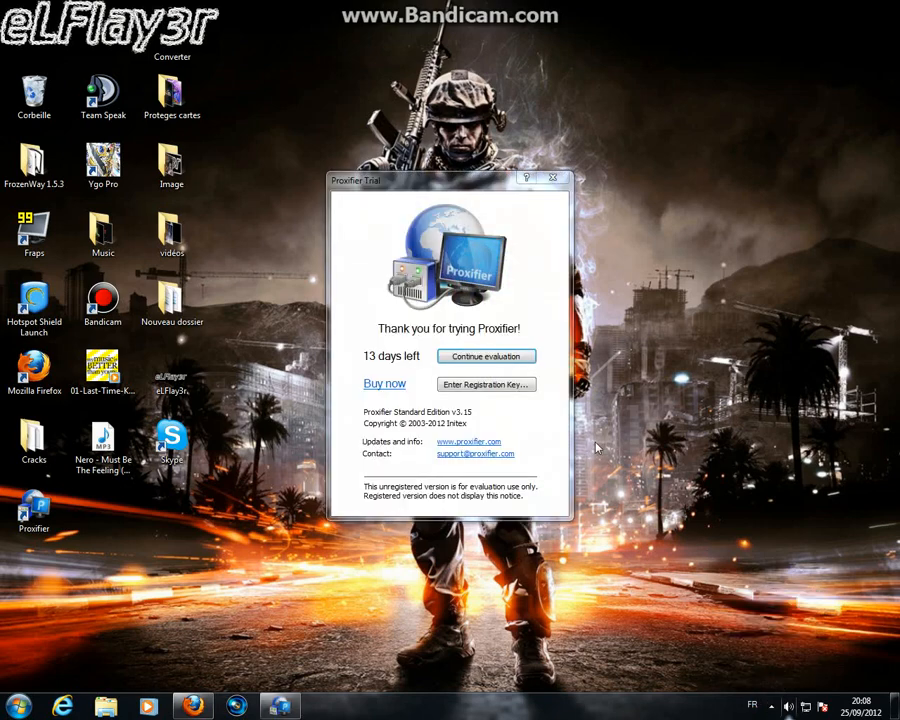
pyautogui.moveTo(349, 366)
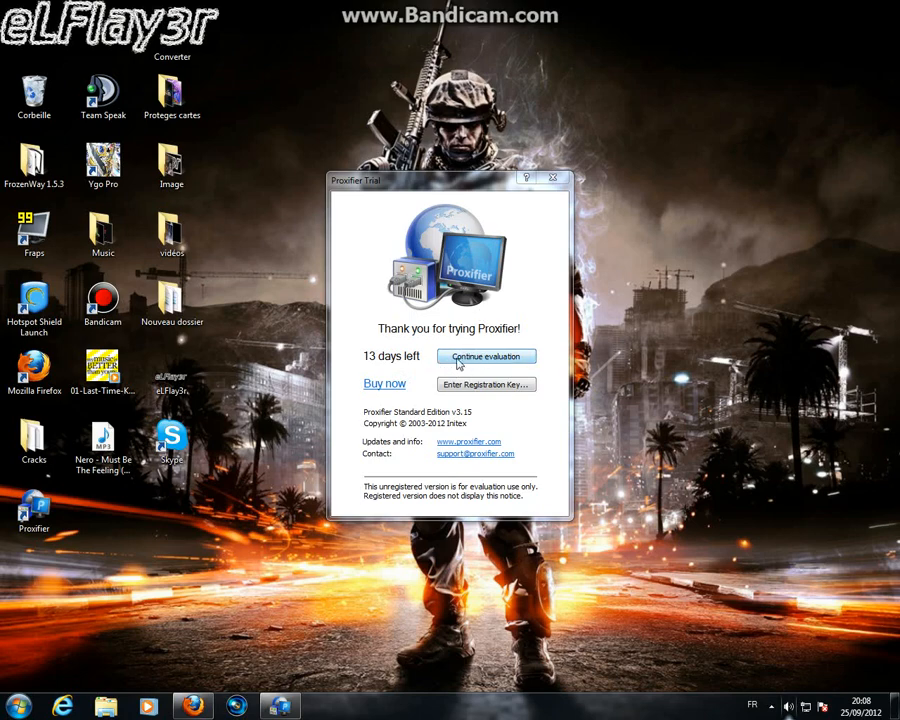
pyautogui.click(485, 356)
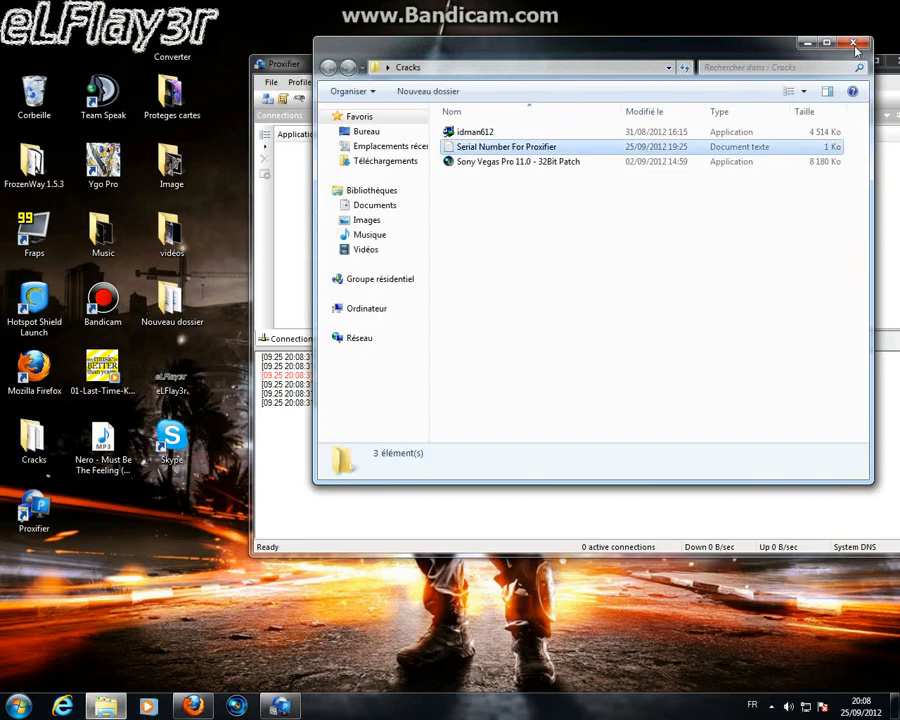
# Close the Cracks folder window and minimise the serial-number note in Notepad
pyautogui.click(858, 44)
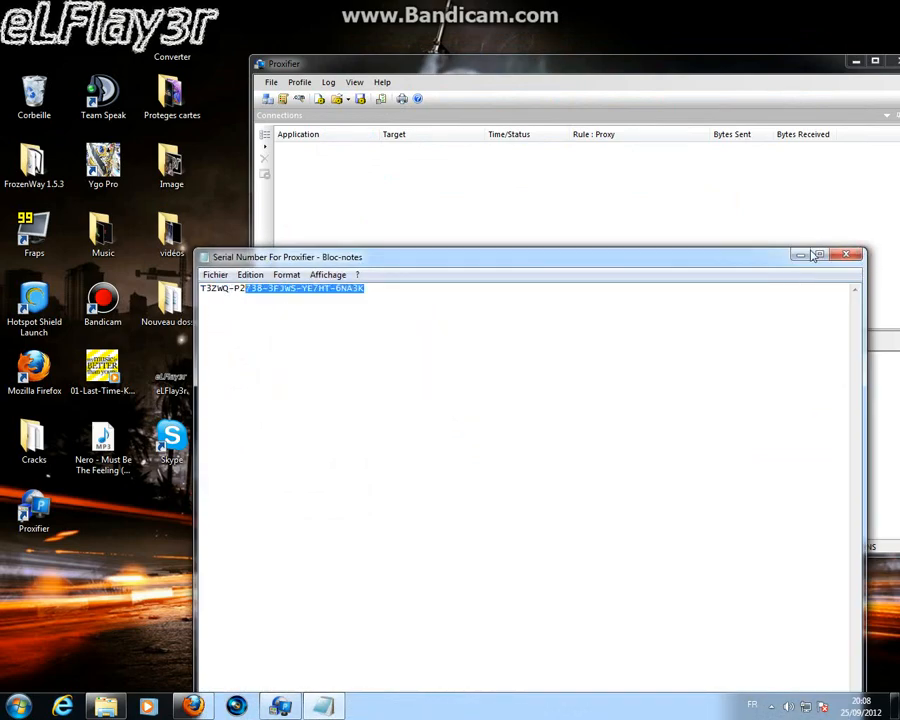
pyautogui.click(381, 82)
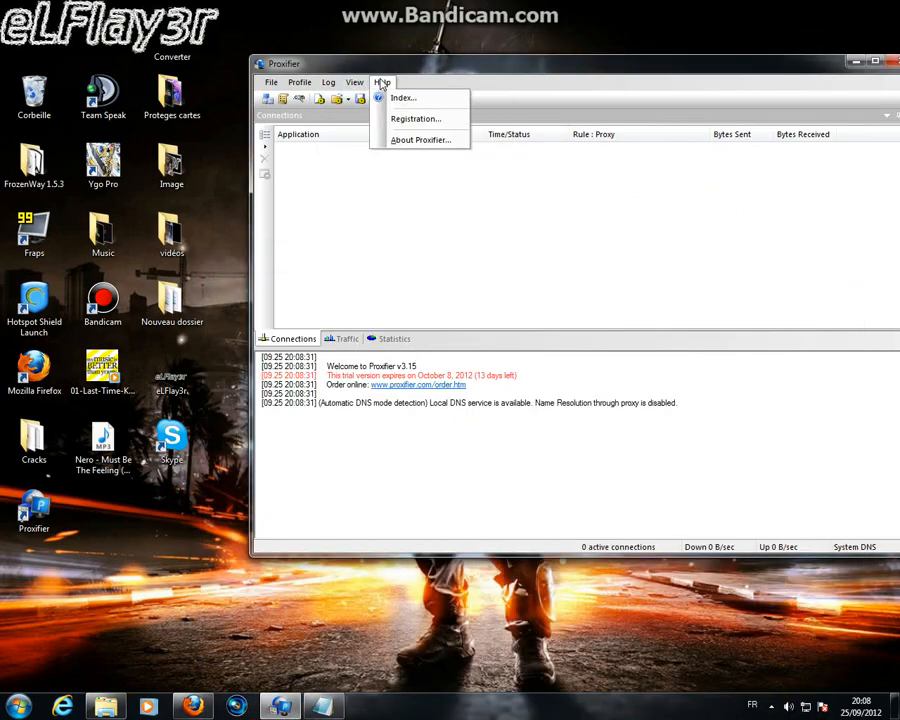
pyautogui.click(415, 118)
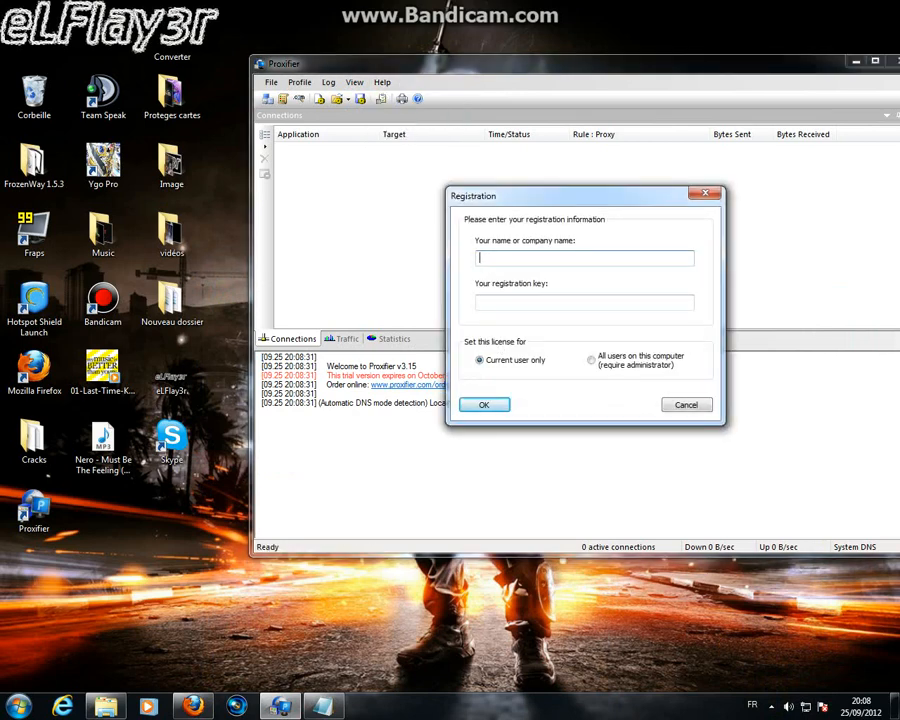
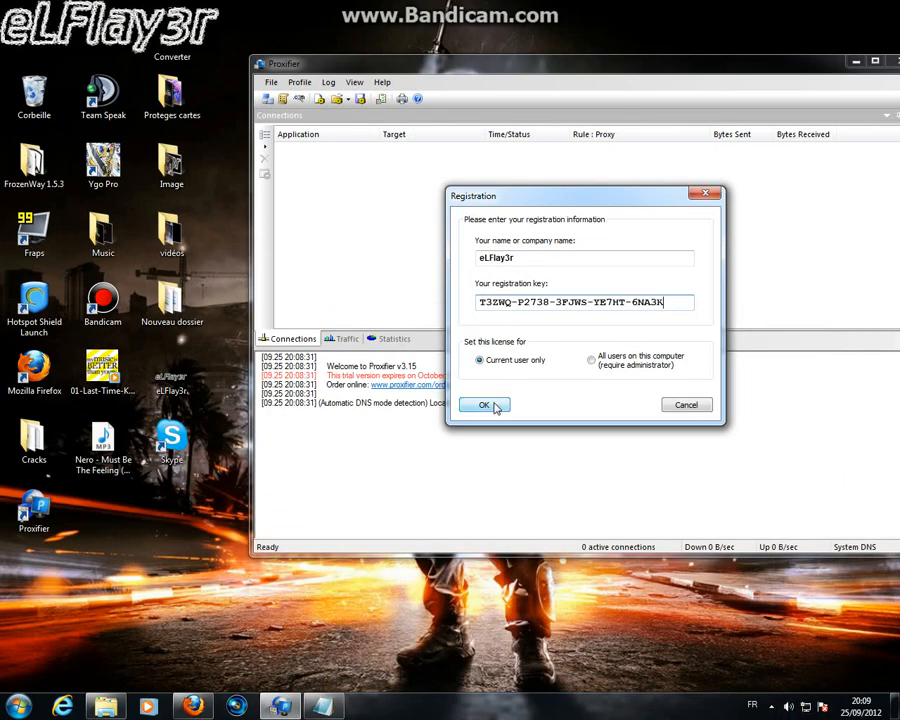
pyautogui.click(484, 405)
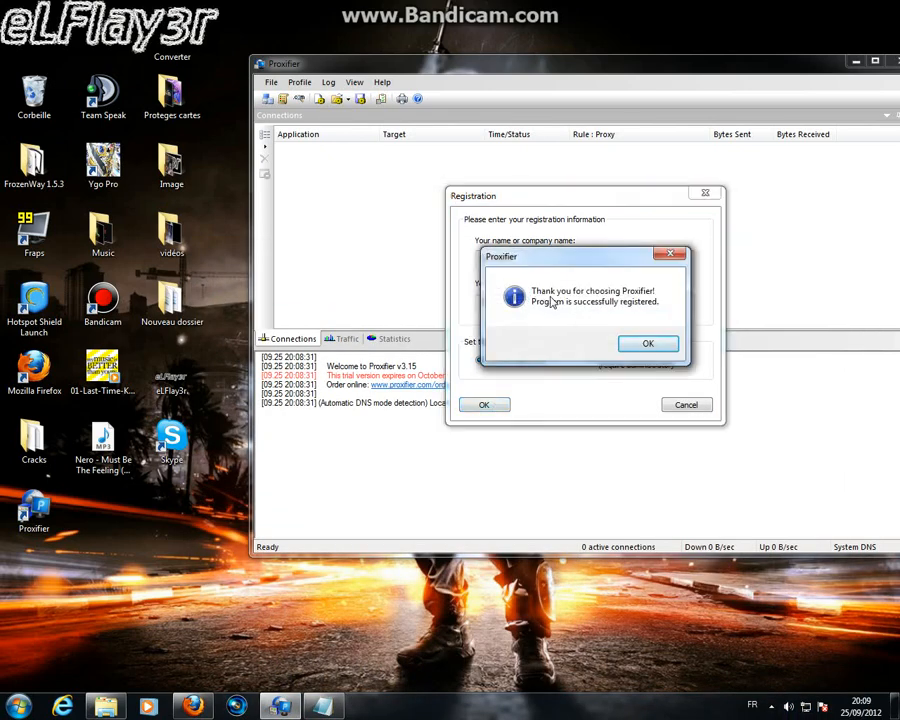
pyautogui.moveTo(575, 318)
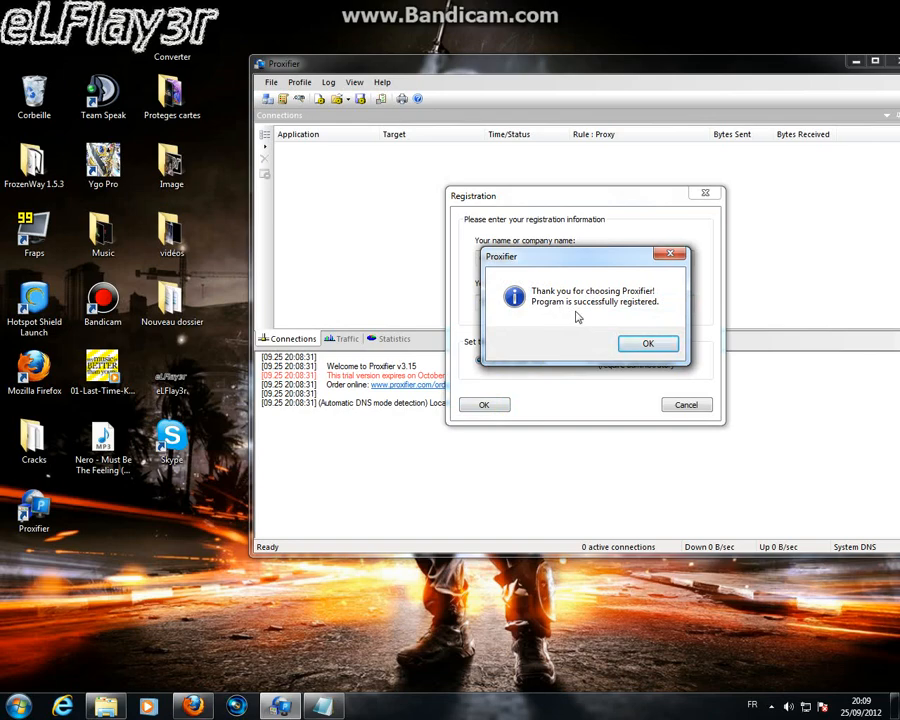
pyautogui.click(648, 343)
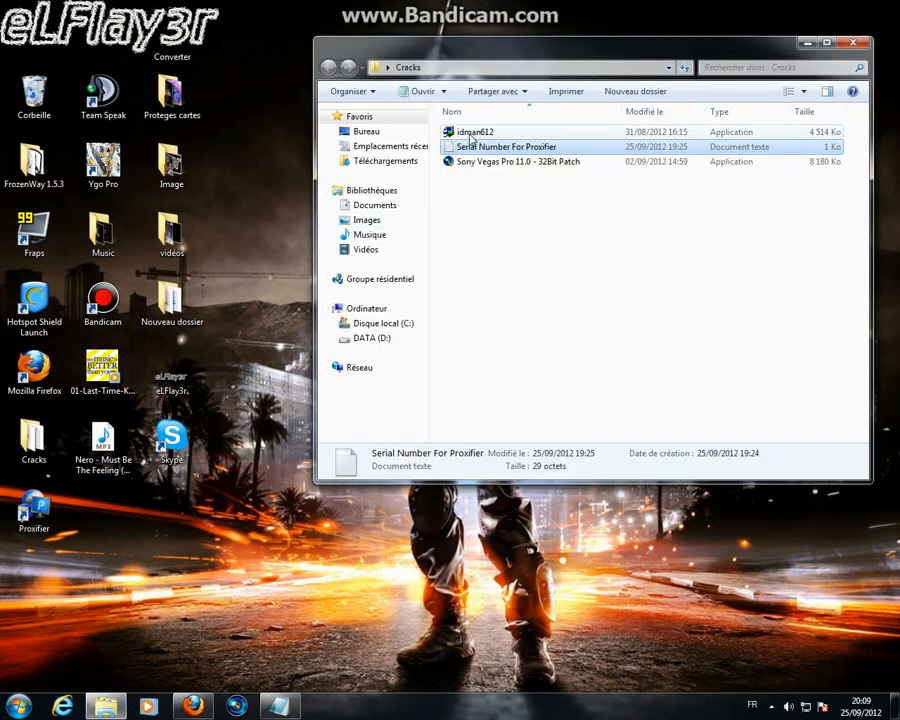
# Select the idman612 file in the Cracks folder, then clear the selection
pyautogui.click(475, 131)
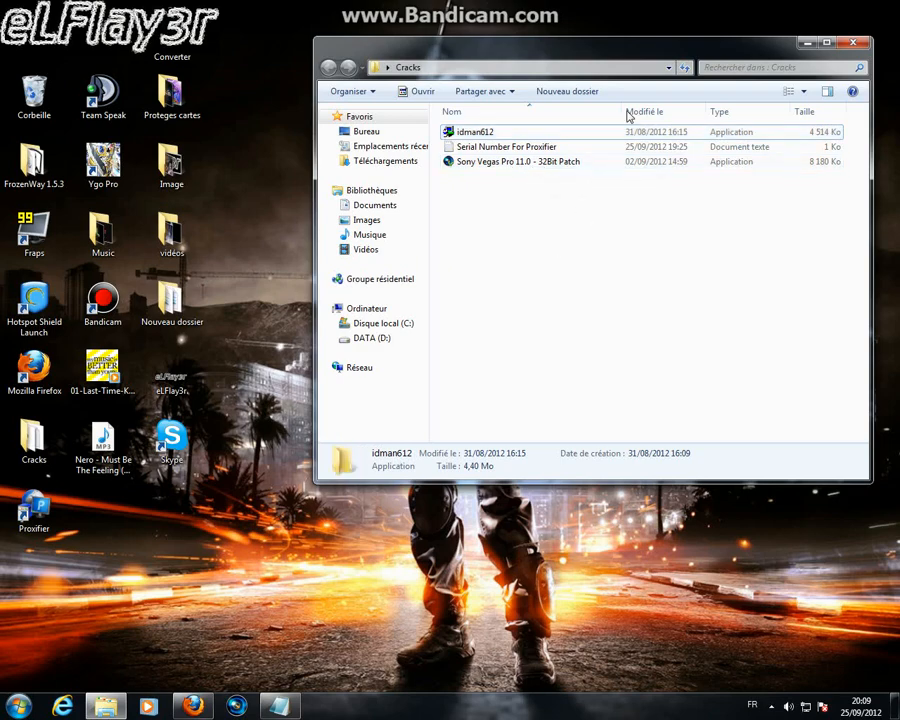
pyautogui.click(650, 300)
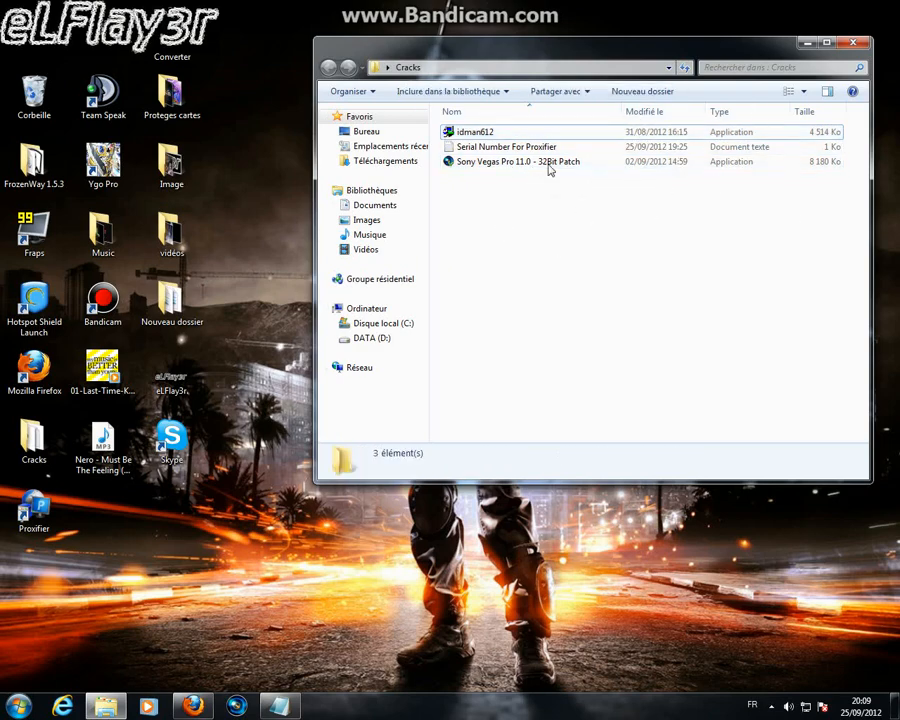